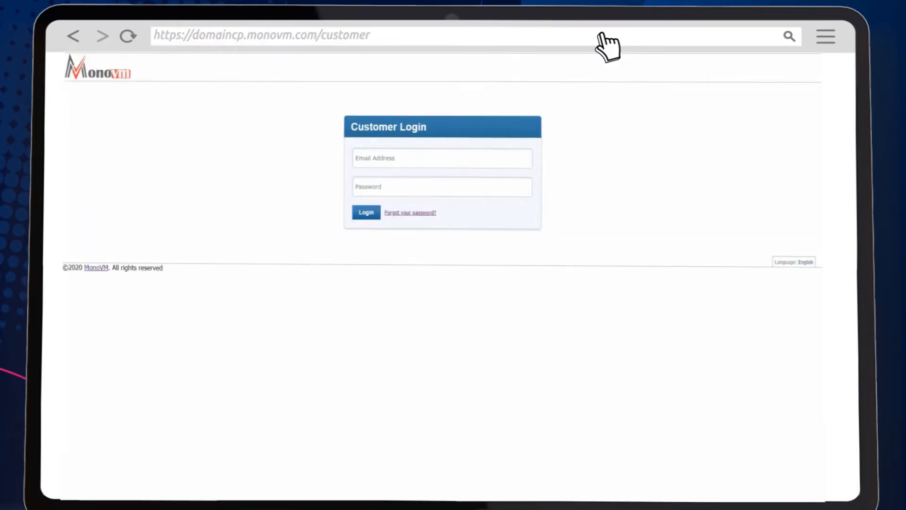
left_click(440, 158)
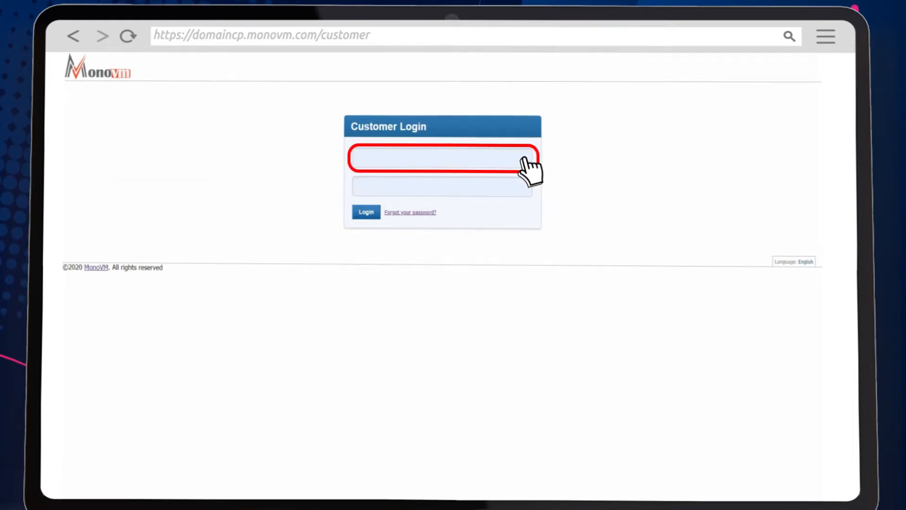
type("your_email@")
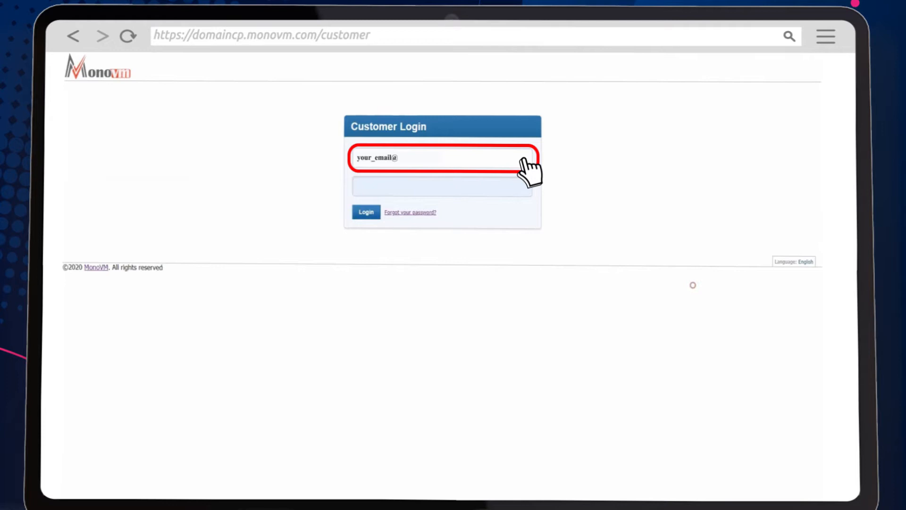
type("gmail.com")
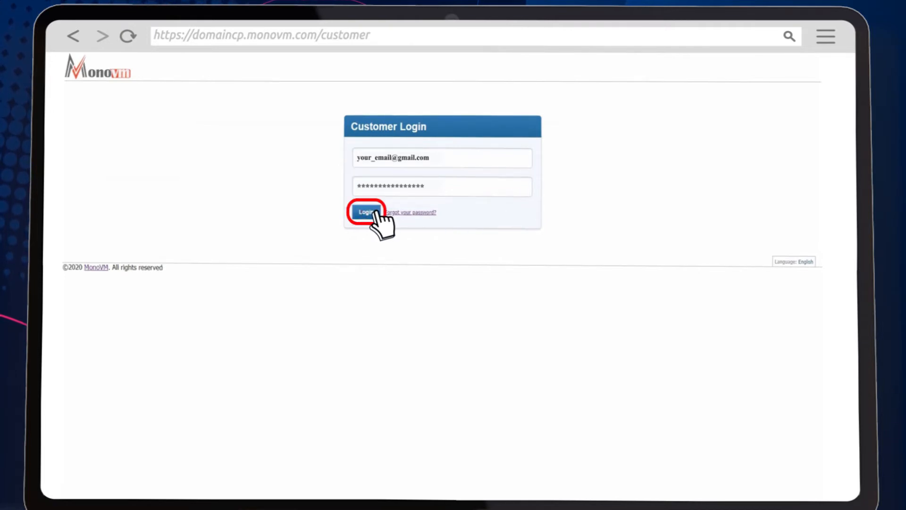
left_click(366, 213)
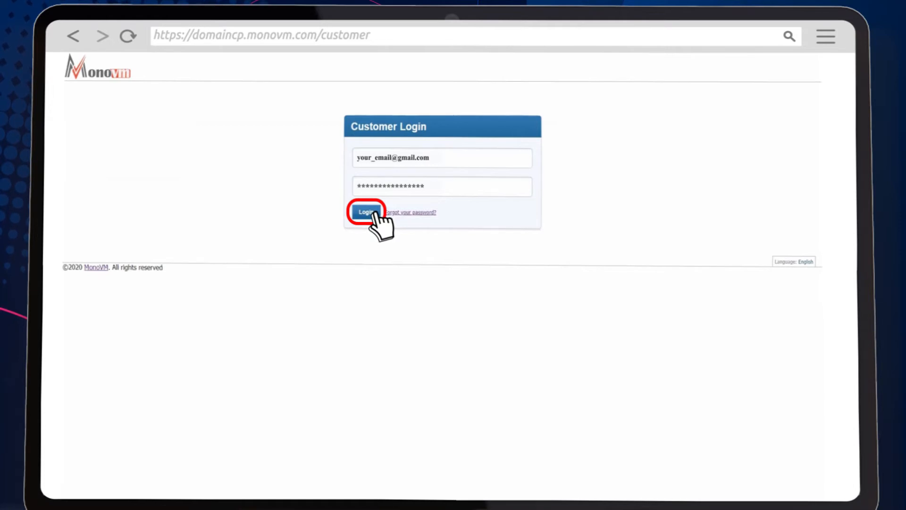
left_click(365, 211)
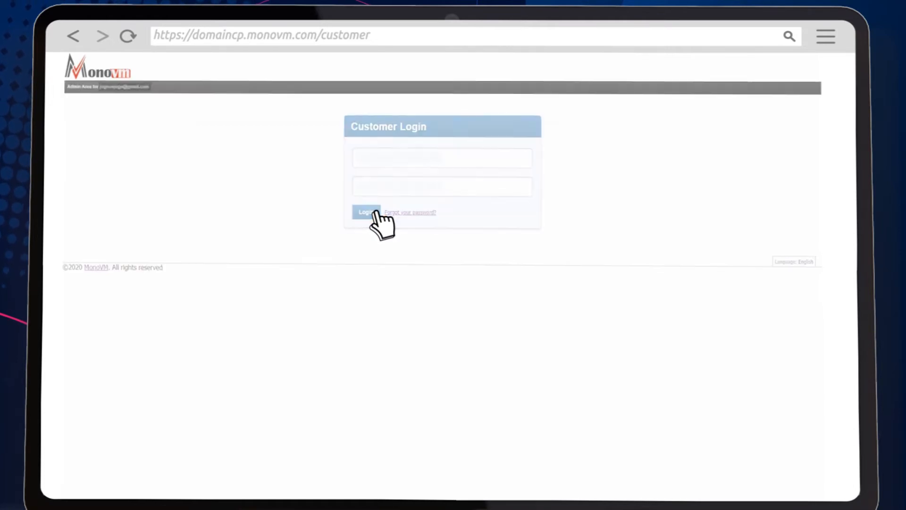
Step: Show the List/Search Orders page from Manage Orders
left_click(366, 211)
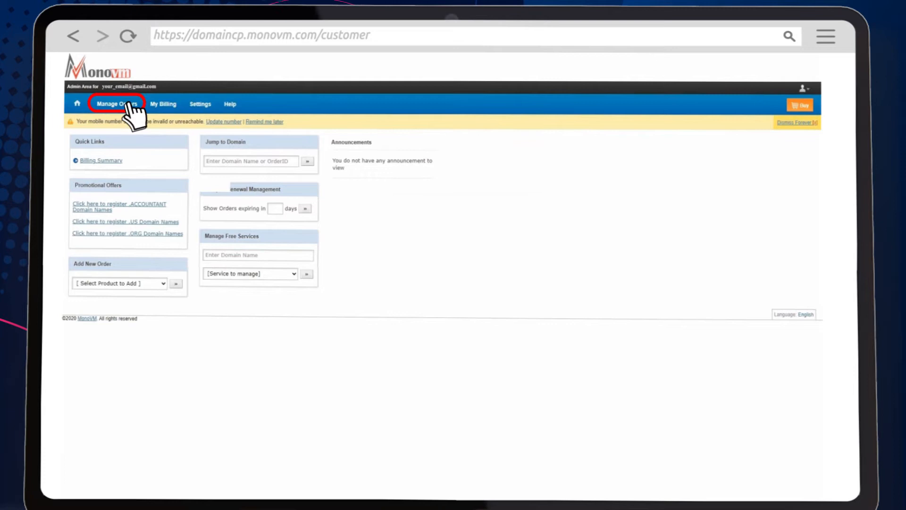
left_click(116, 104)
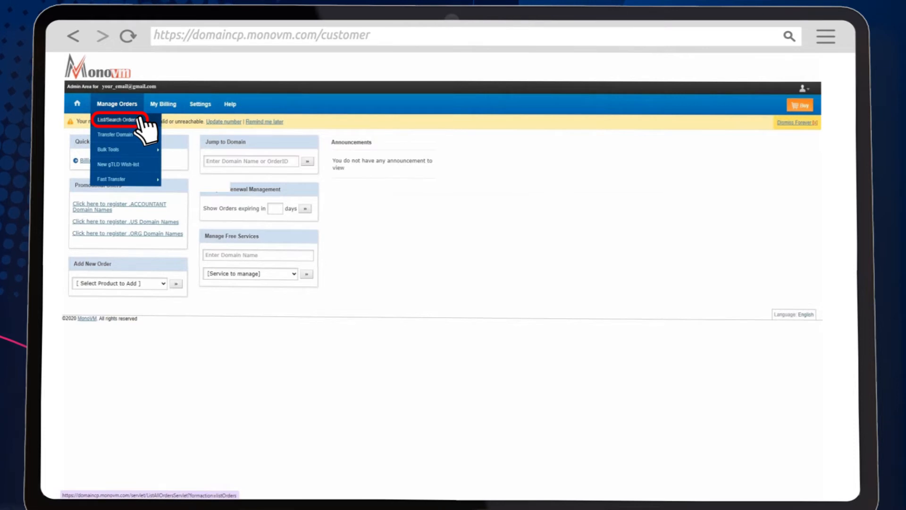
left_click(117, 120)
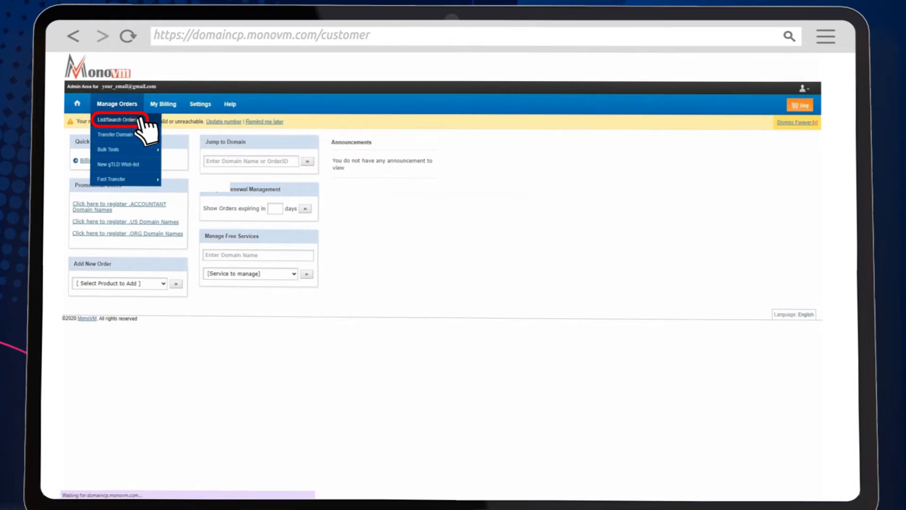
left_click(119, 119)
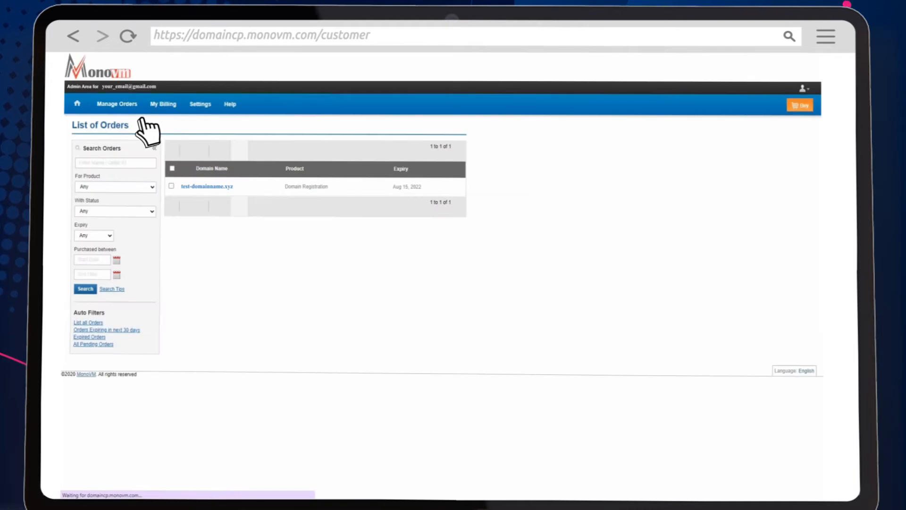
Step: Go to the order details for test-domainname.xyz
left_click(207, 186)
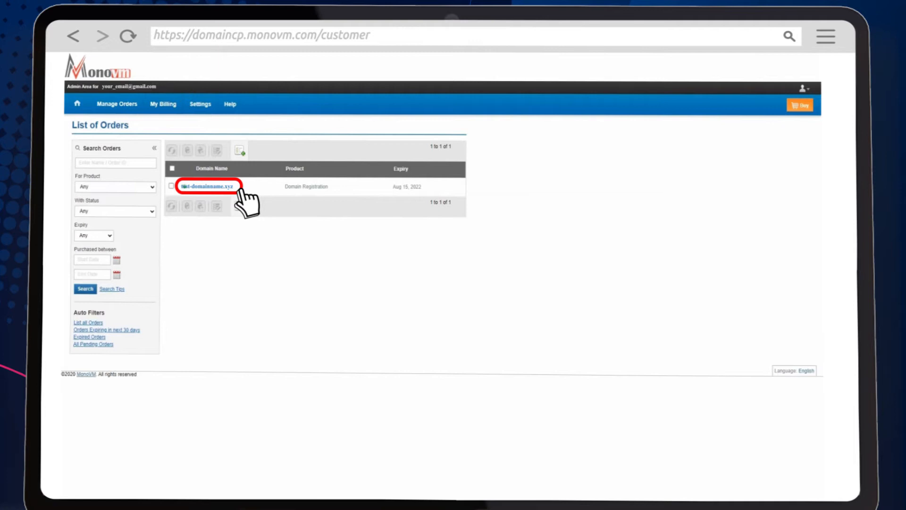
mouse_move(253, 206)
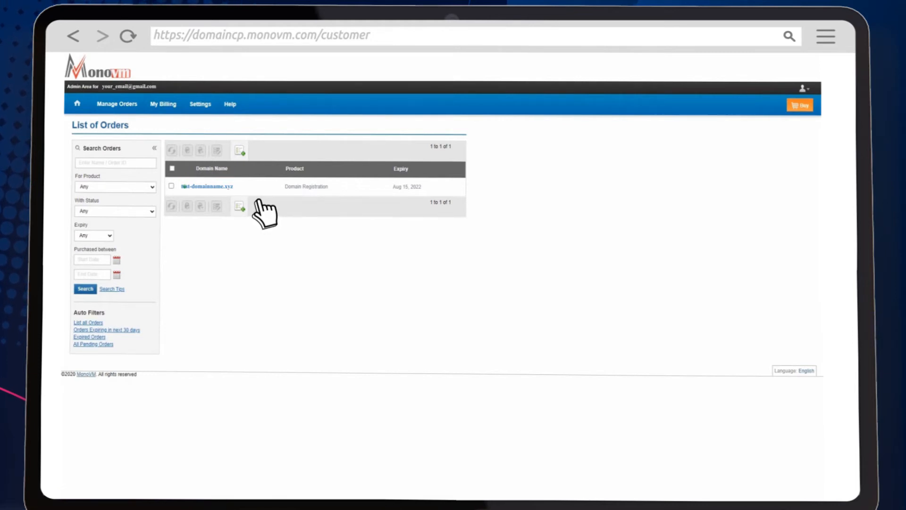
left_click(205, 186)
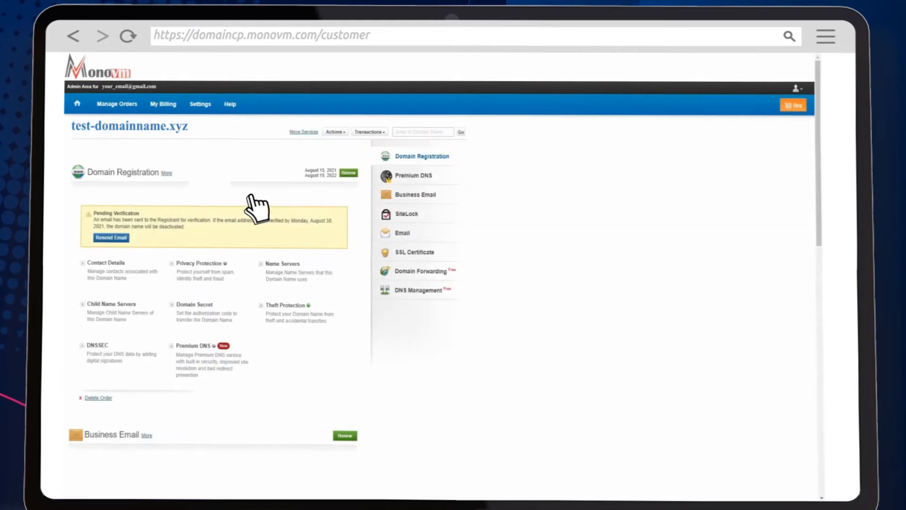
Step: Resend the registrant verification email from Pending Verification, then navigate to mail.google.com
scroll("down", 3)
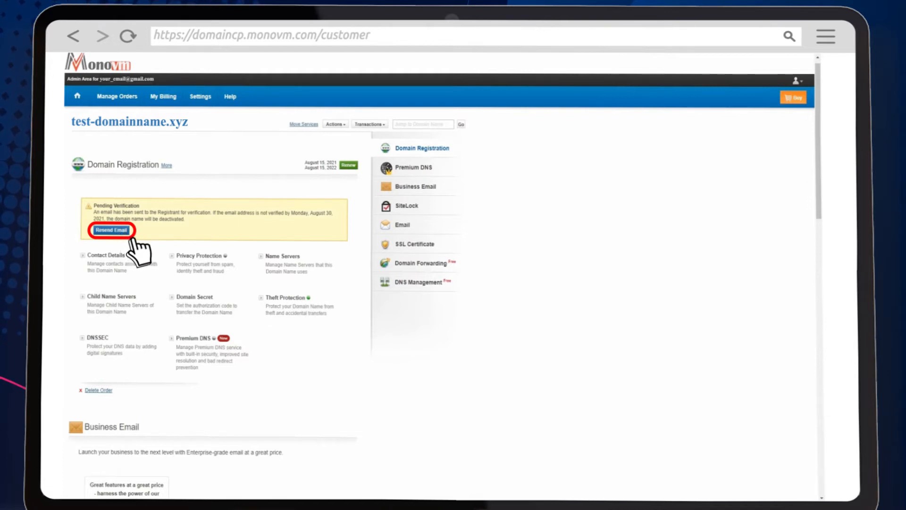
left_click(112, 230)
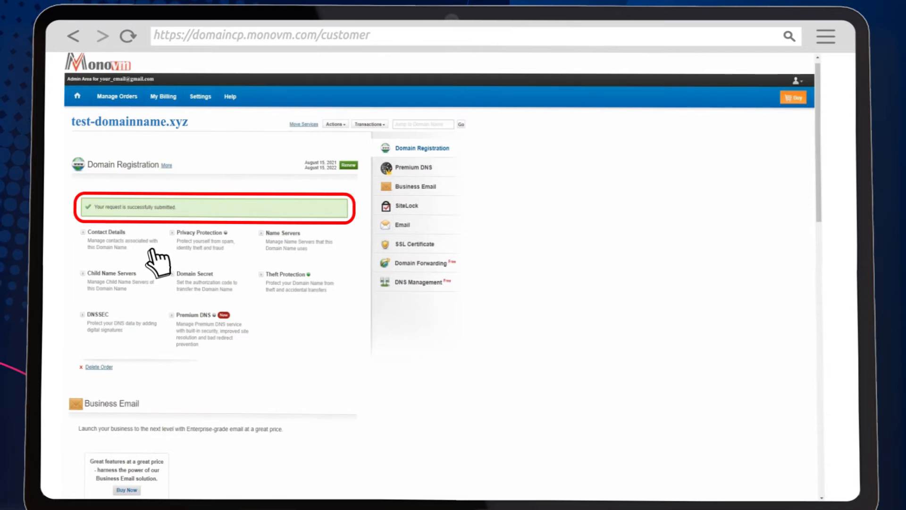
mouse_move(153, 257)
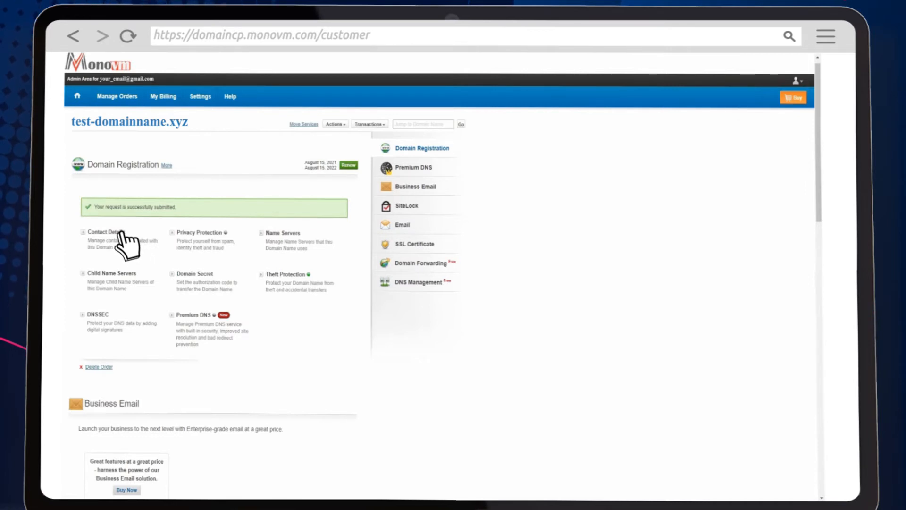
type("mail.google.com")
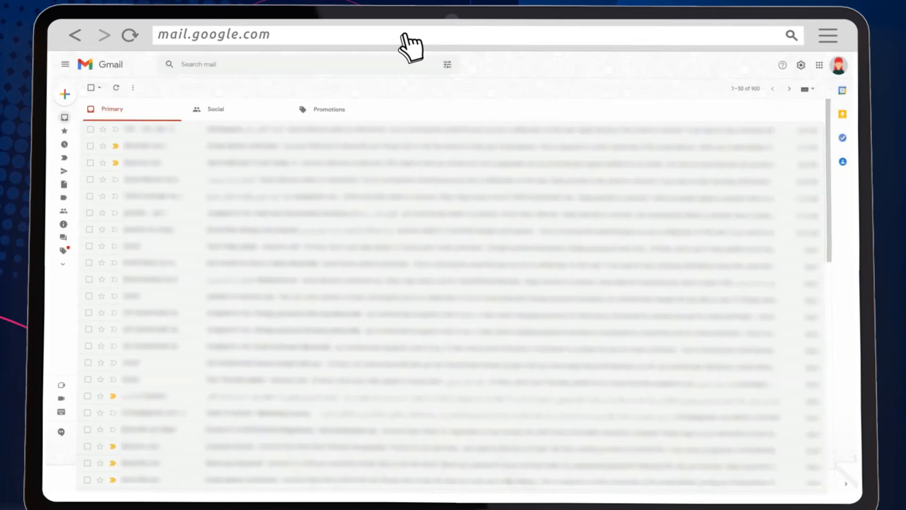
Step: Expand the sidebar's More folders and show the Spam folder with the MonoVM email
left_click(65, 64)
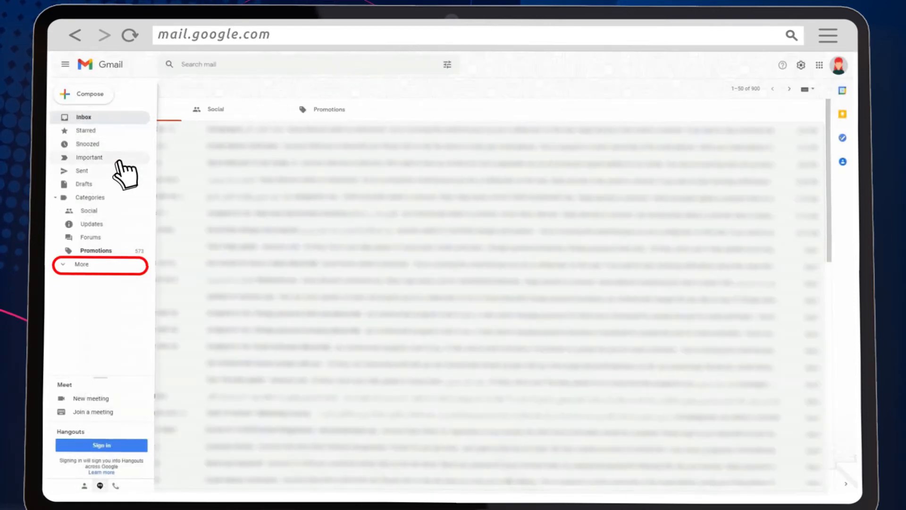
mouse_move(120, 272)
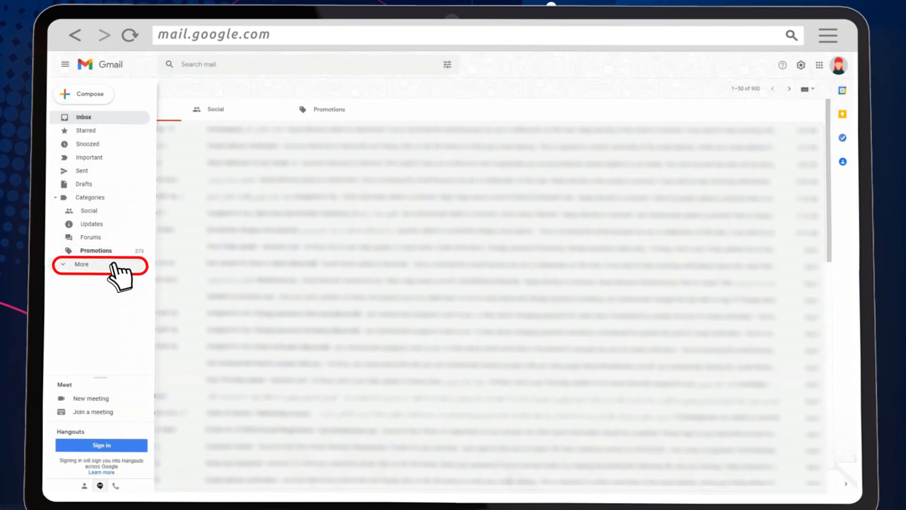
left_click(81, 264)
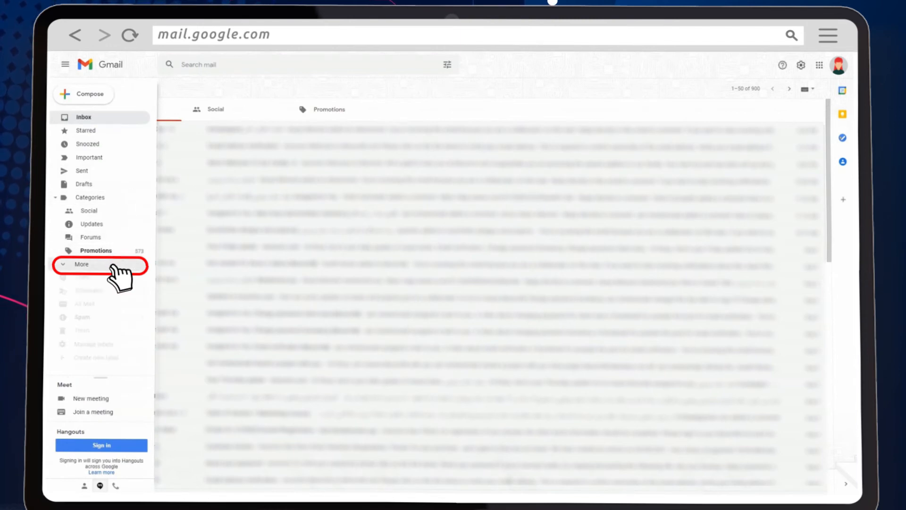
left_click(81, 264)
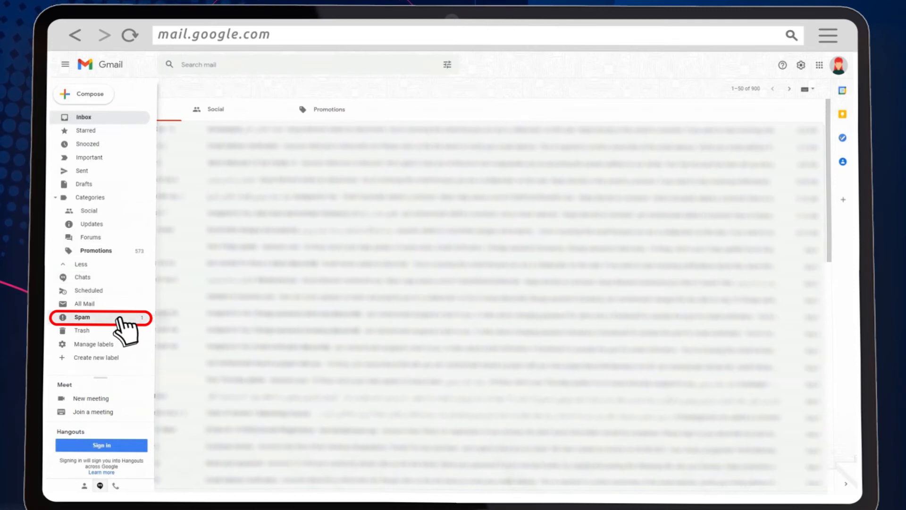
left_click(82, 317)
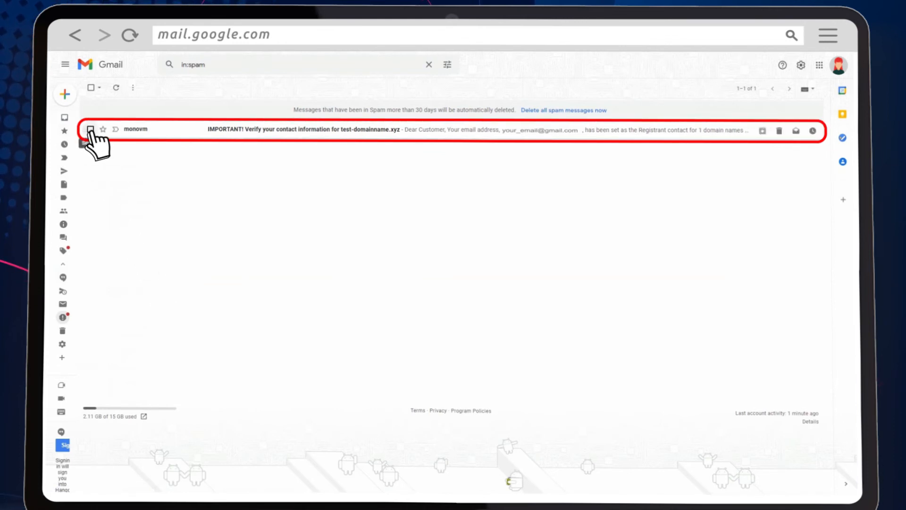
Step: Mark the MonoVM verification email as Not spam and return to the inbox
left_click(91, 129)
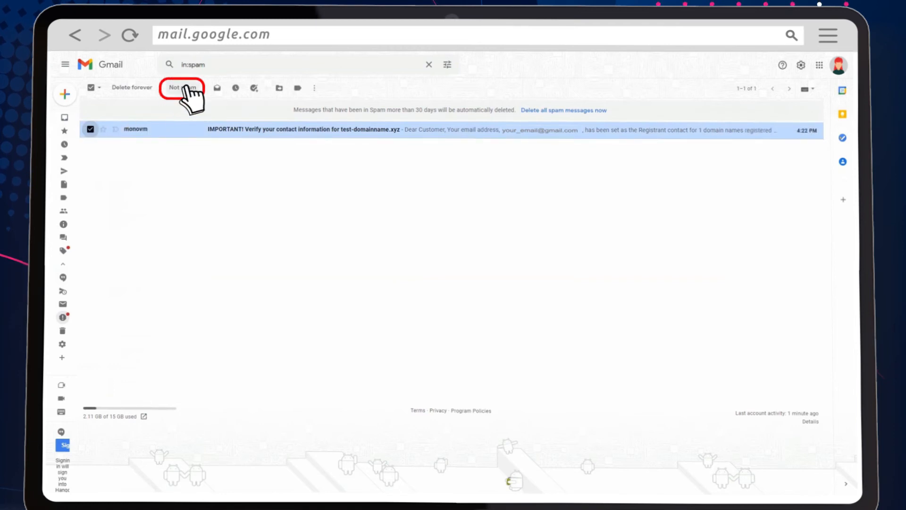
left_click(182, 87)
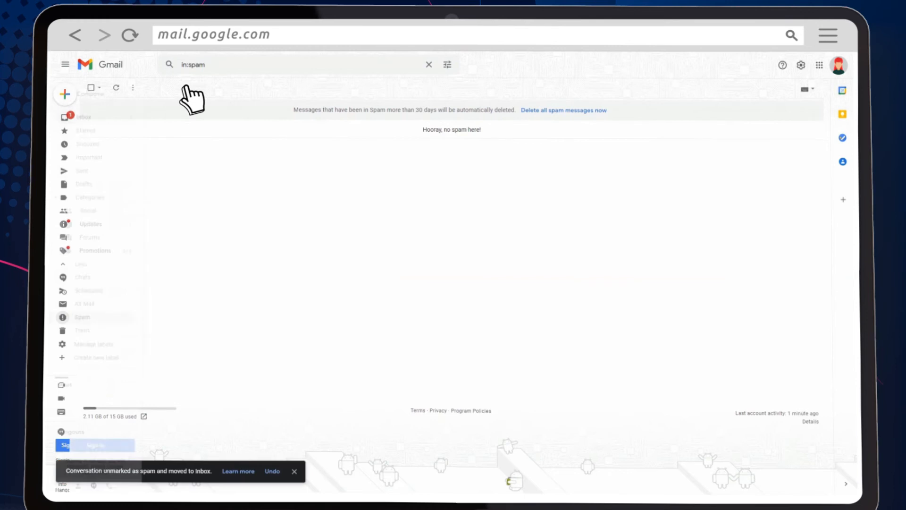
left_click(84, 117)
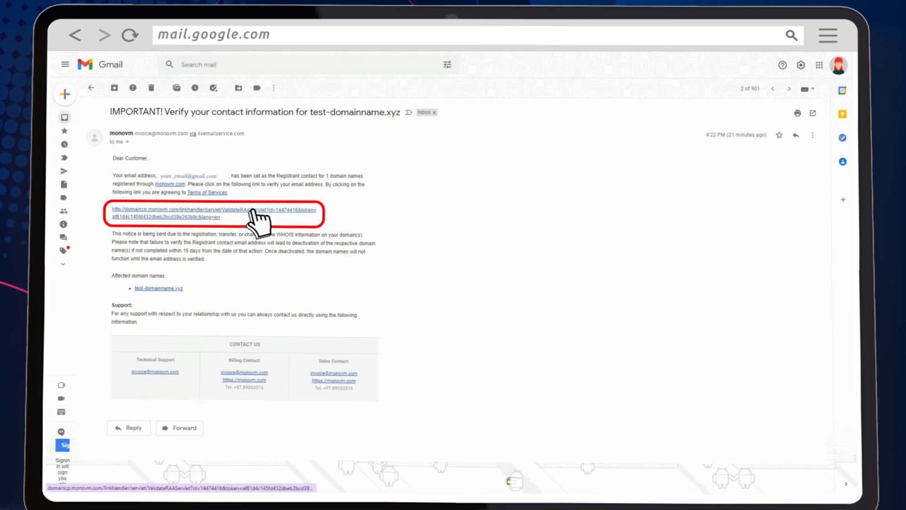
Step: Follow the verification link in the 'Verify your contact information' email
left_click(214, 212)
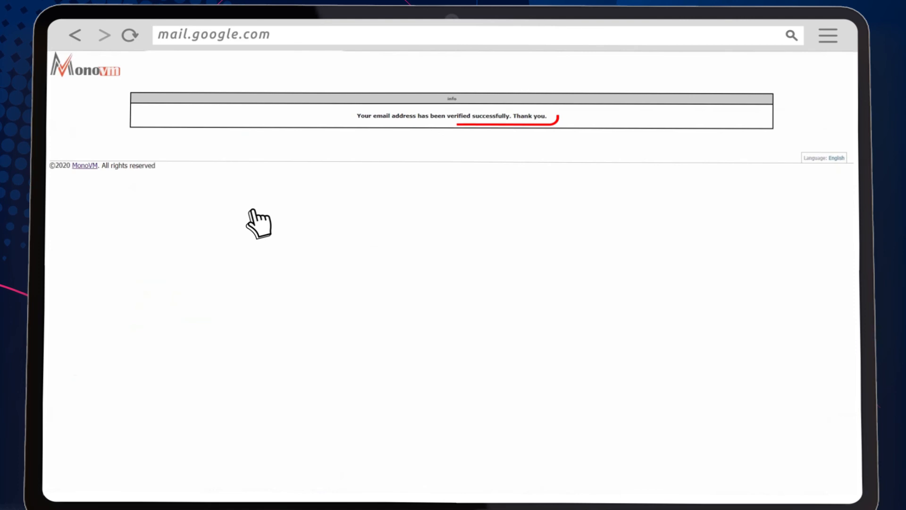